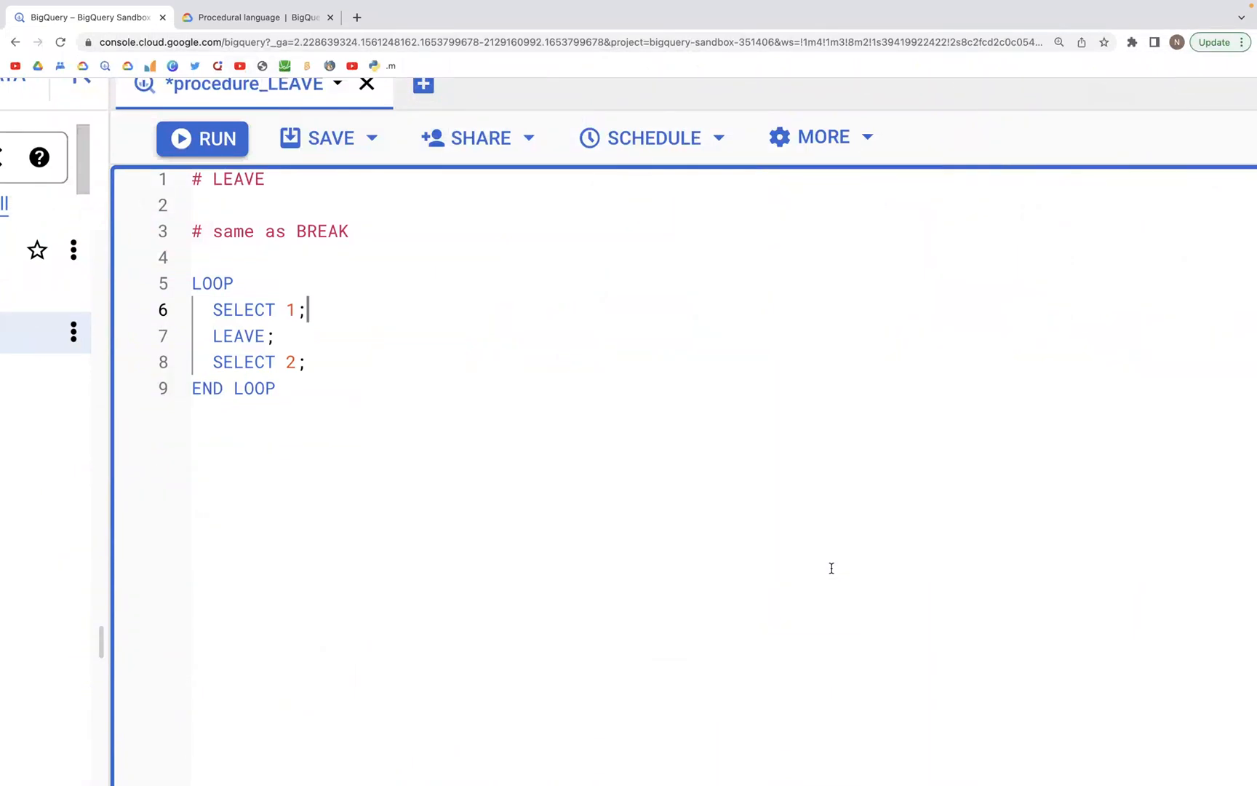
mouse_move(127, 317)
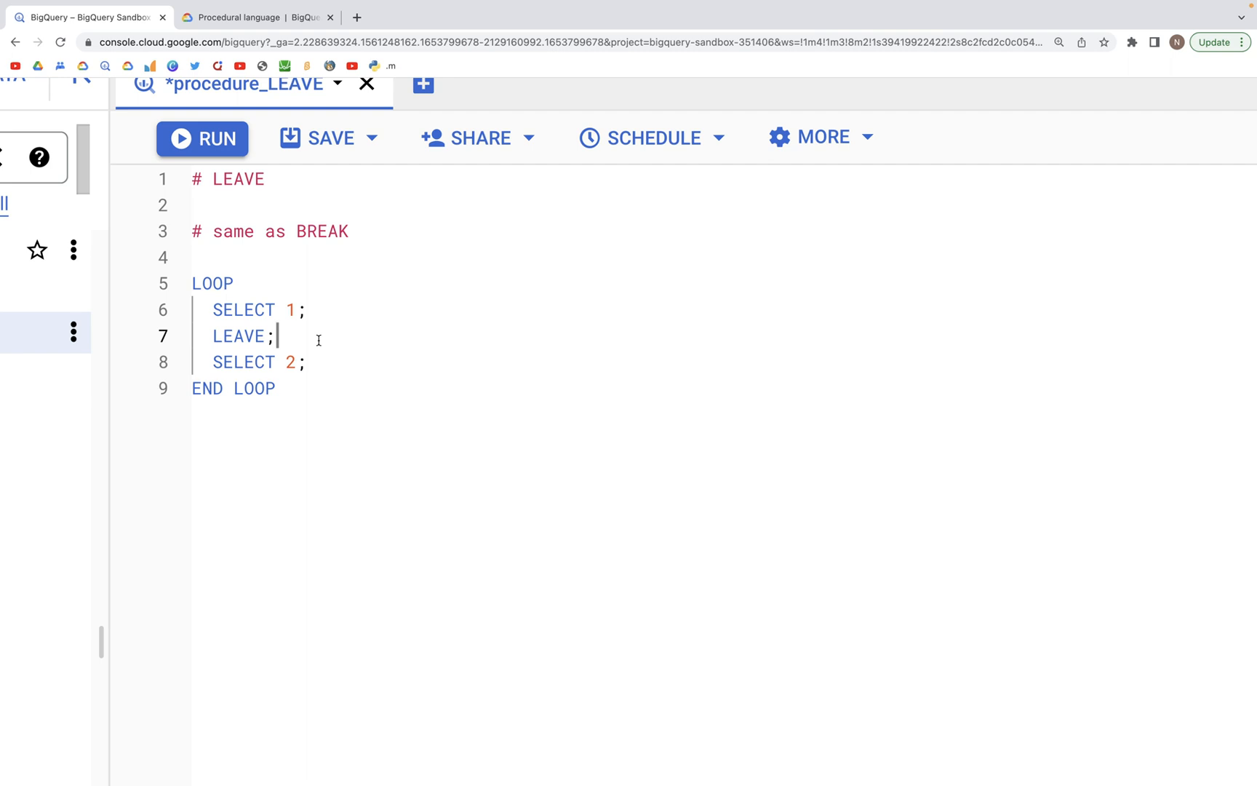
mouse_move(203, 306)
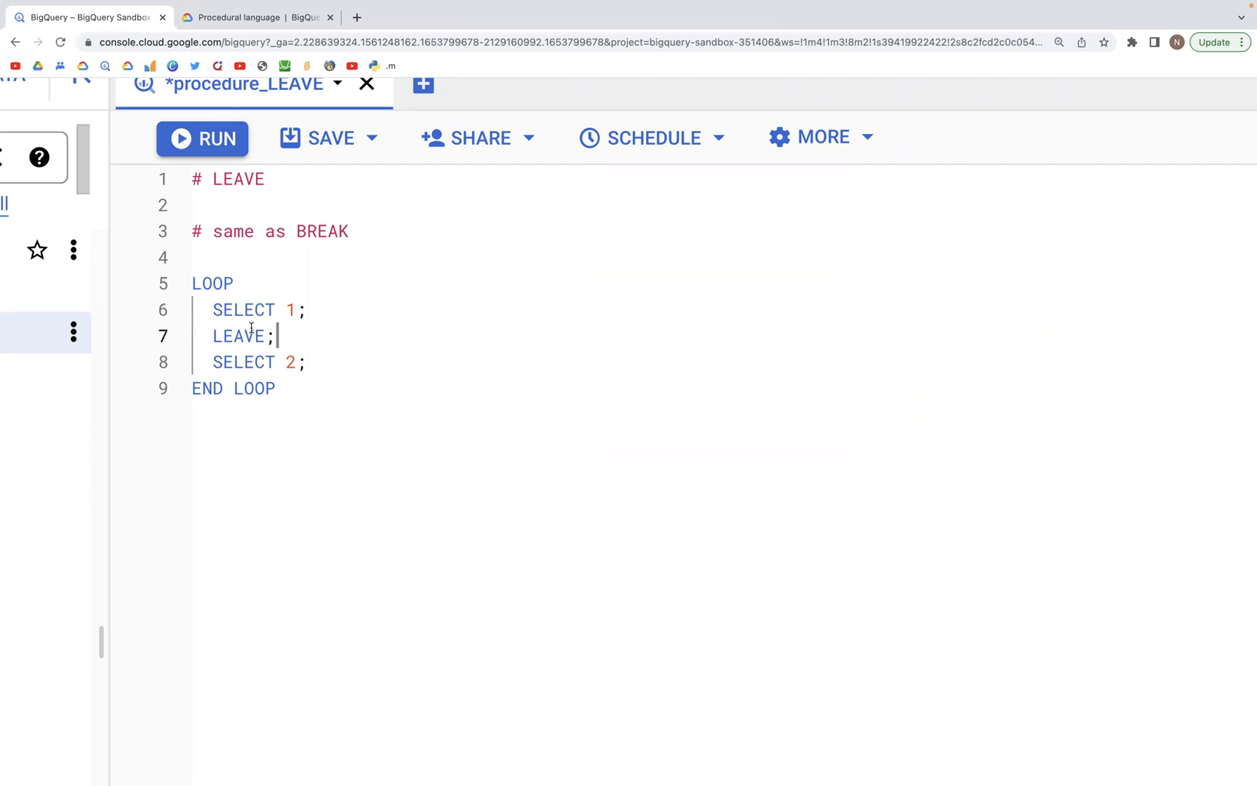
Run the LOOP script containing SELECT 1, LEAVE and SELECT 2.
double_click(243, 310)
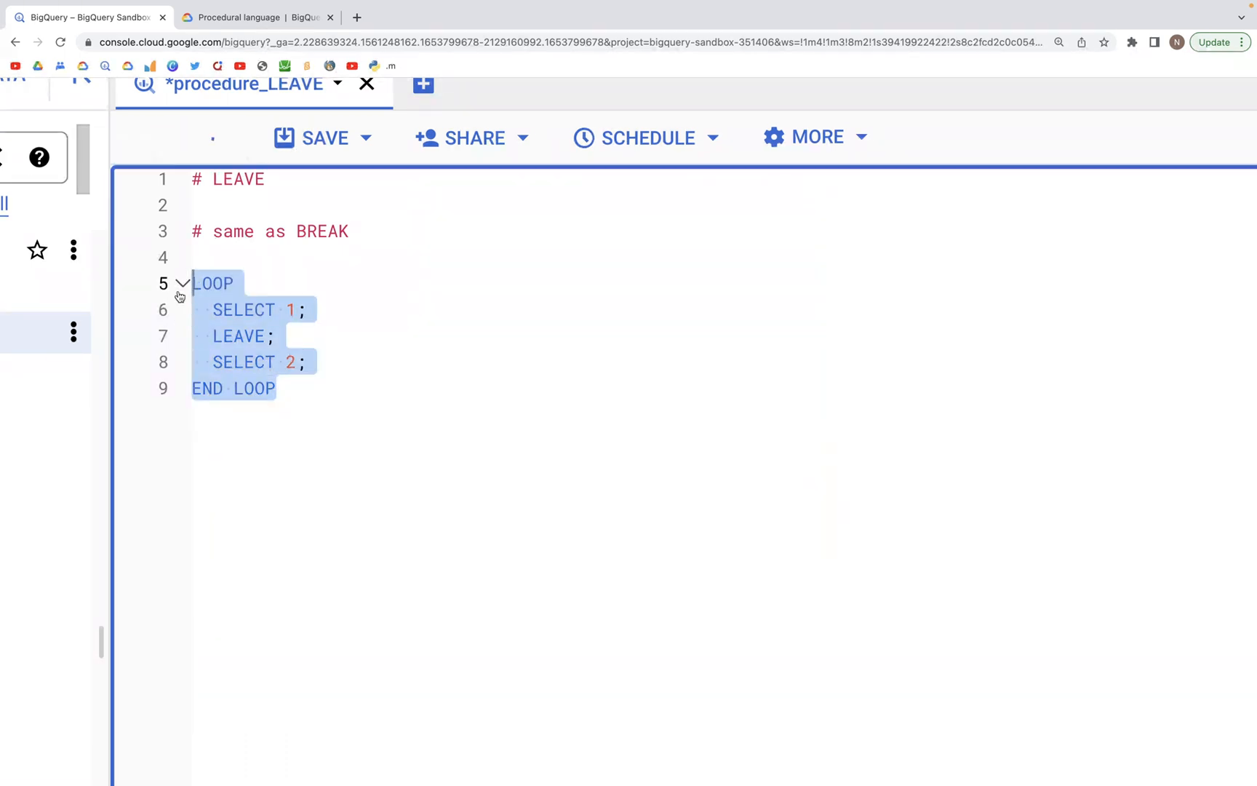
click(213, 137)
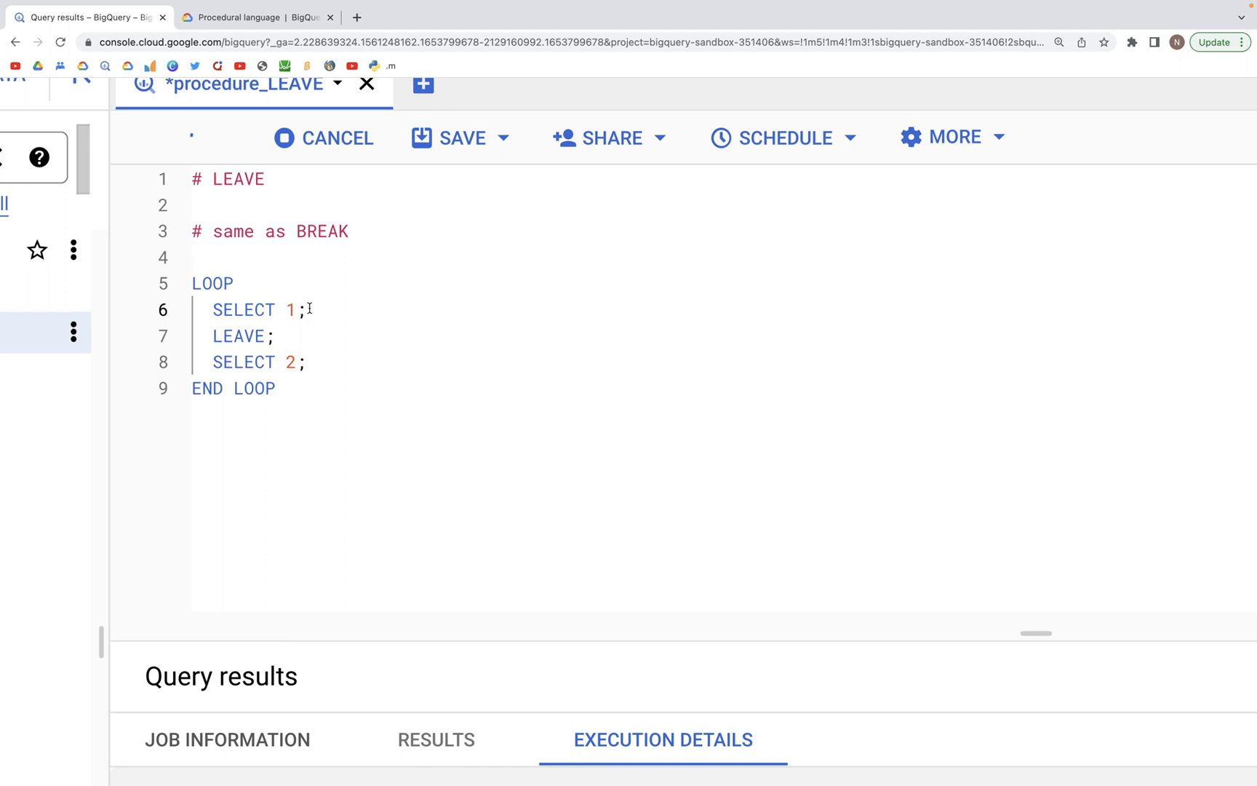
double_click(245, 310)
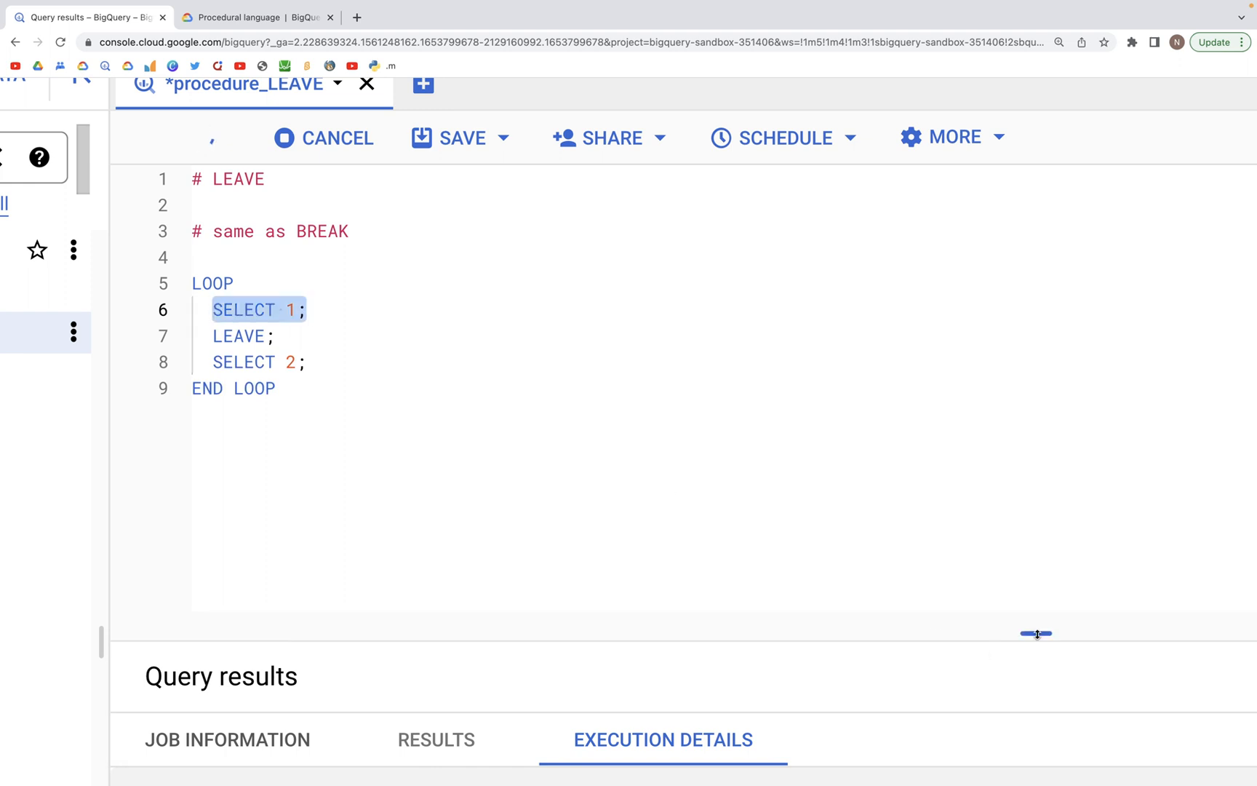
click(202, 137)
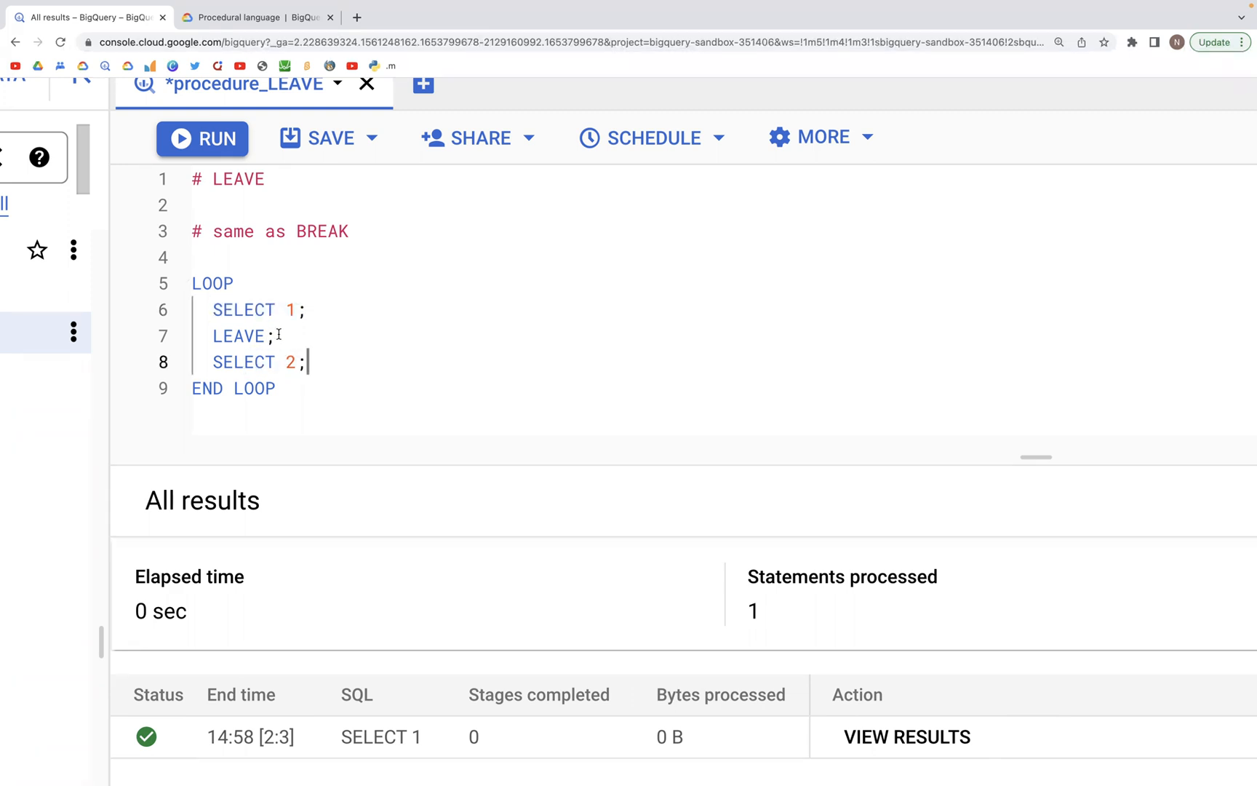
Highlight LEAVE in the editor and SELECT 1 in the executed statements to confirm only it ran.
double_click(238, 336)
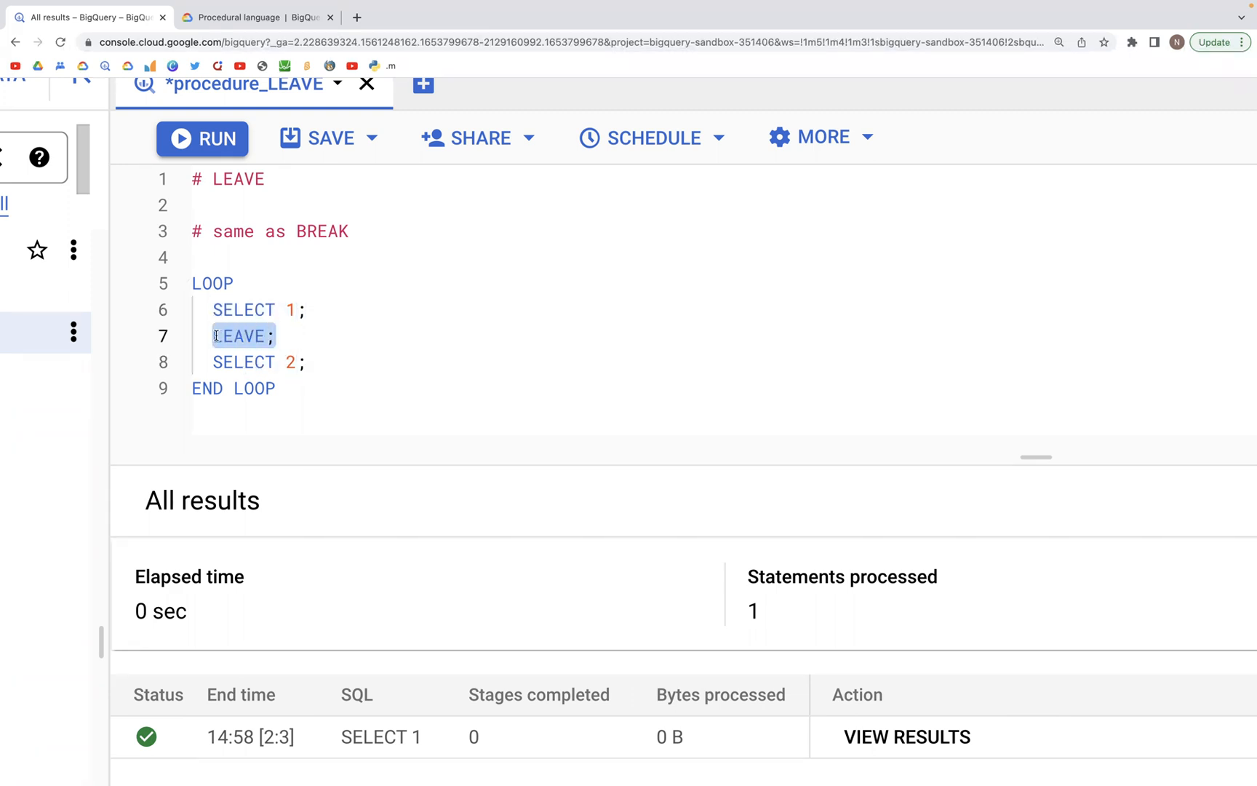
click(281, 336)
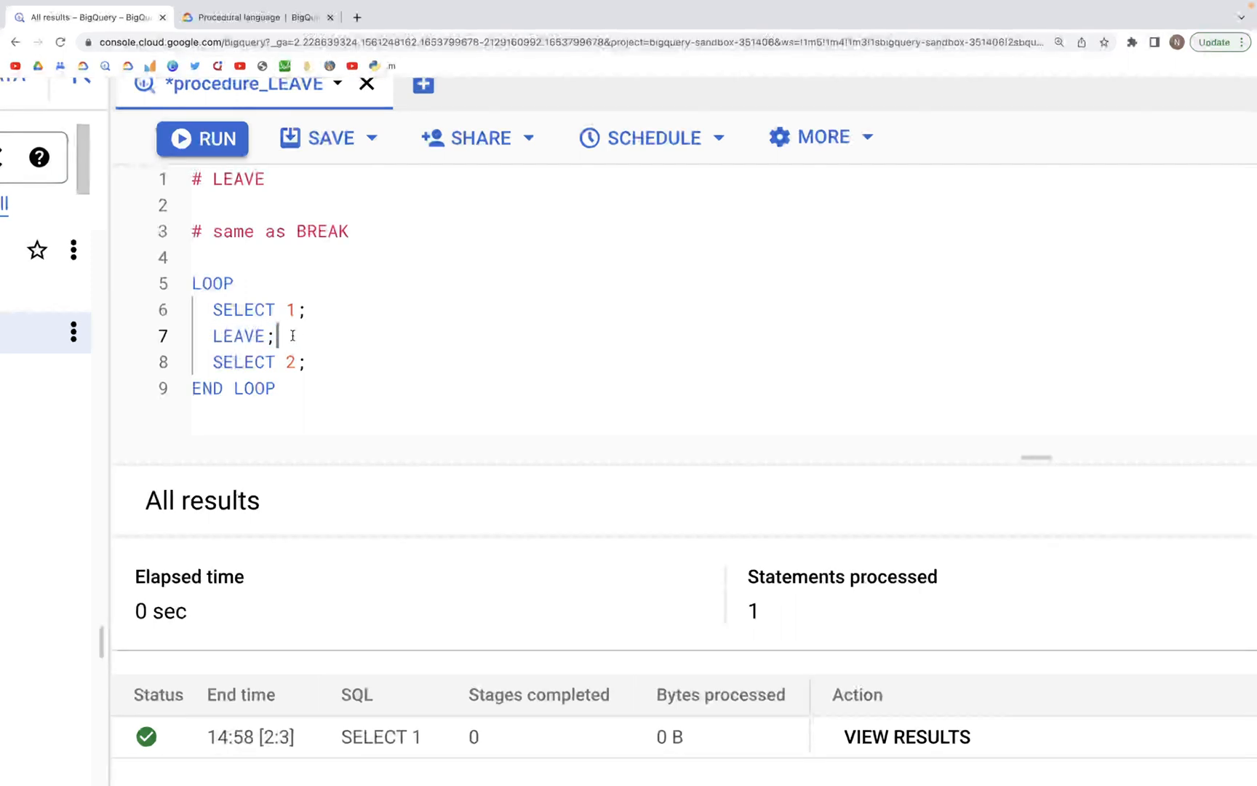
double_click(238, 335)
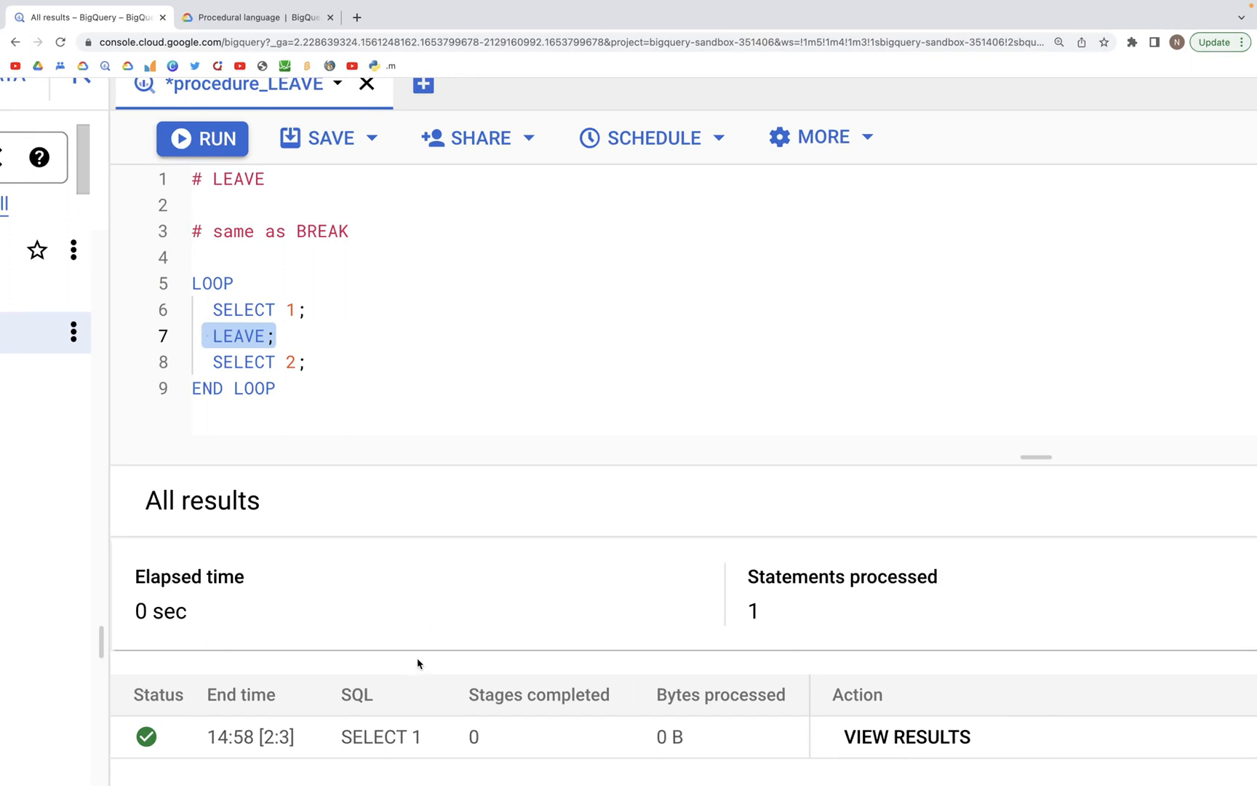
scroll(down, 3)
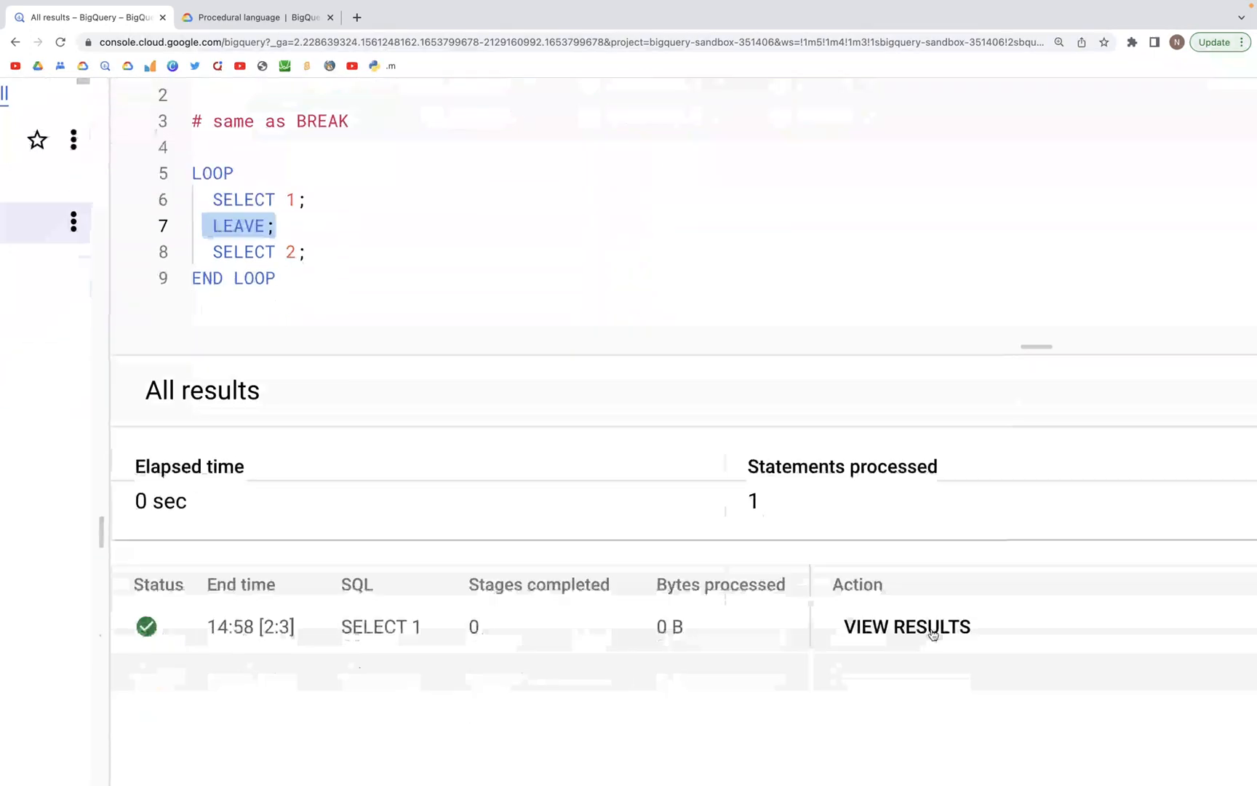
double_click(381, 625)
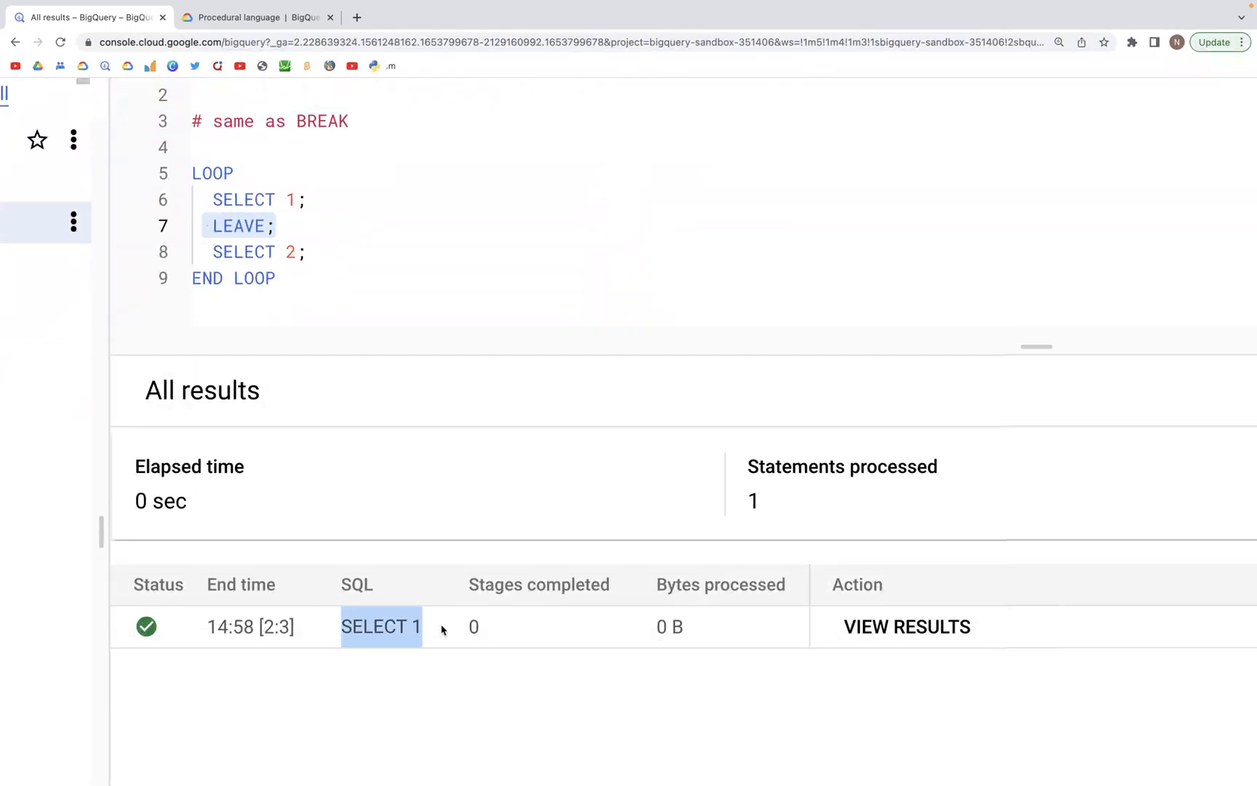
mouse_move(14, 326)
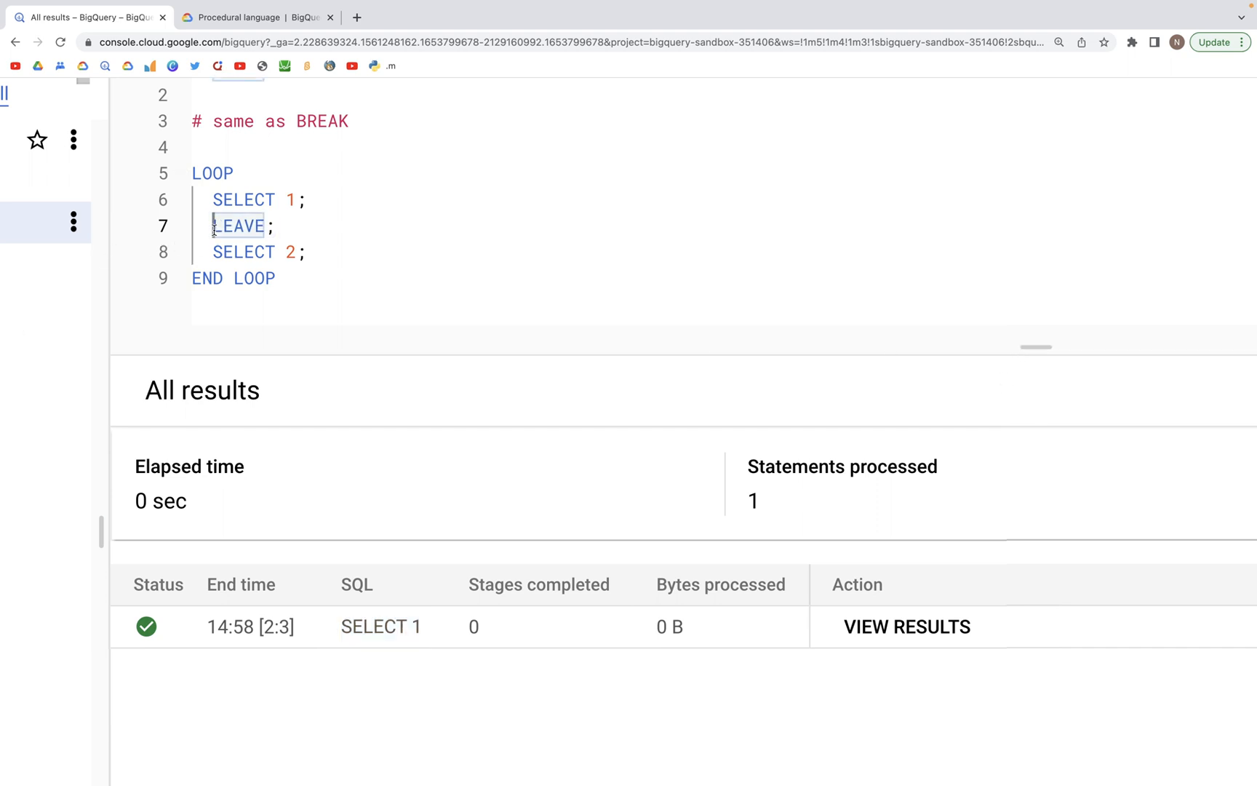
Comment out LEAVE with #, run the endless loop until cancelled at 22 statements, then add a blank line.
text(#)
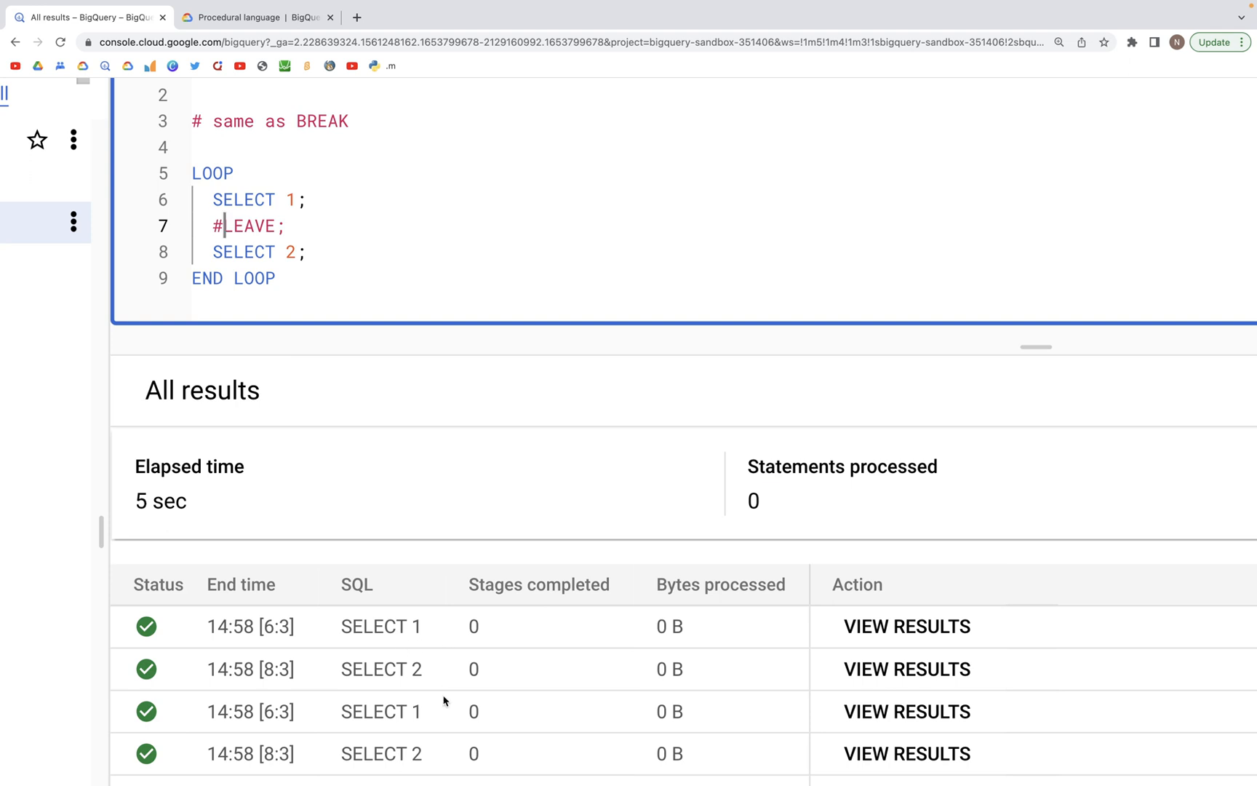
scroll(up, 3)
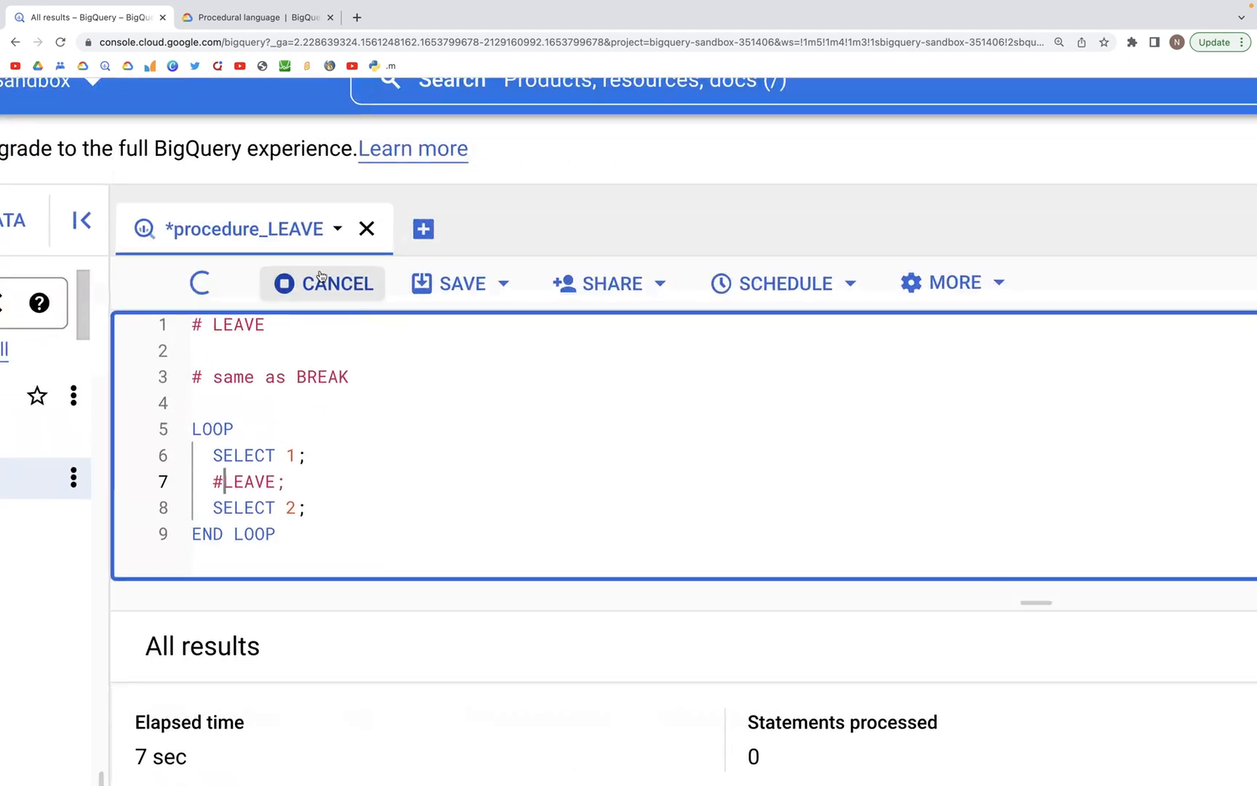
scroll(down, 3)
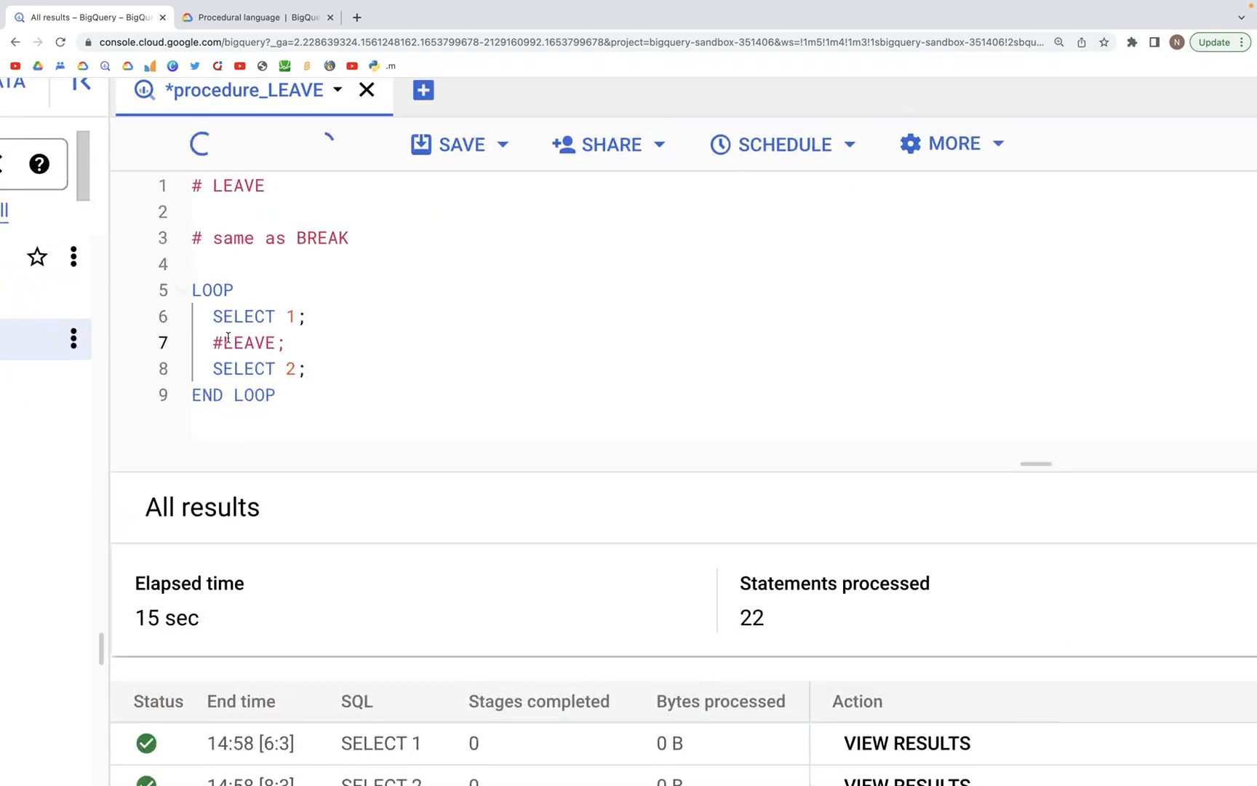
key(enter)
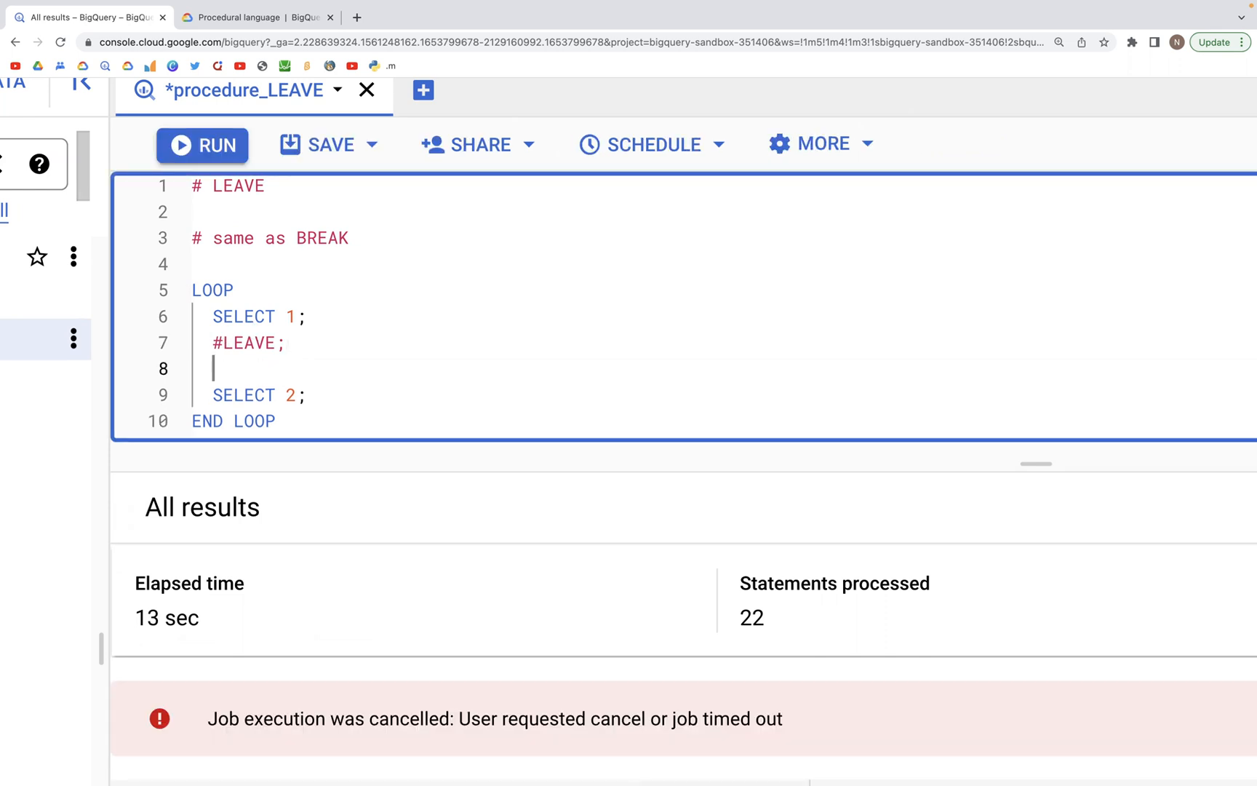
Add BREAK after the commented LEAVE and rerun so only SELECT 1 executes.
text(BREAK;)
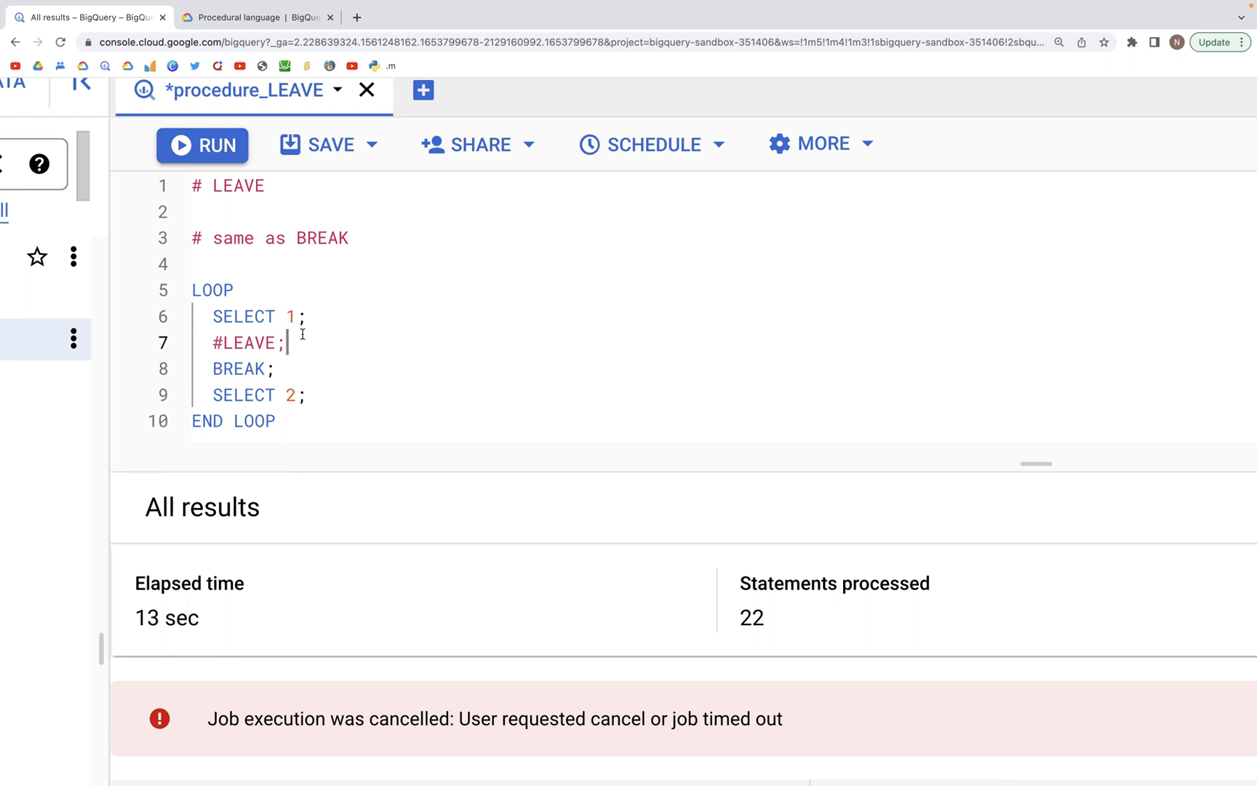
click(202, 144)
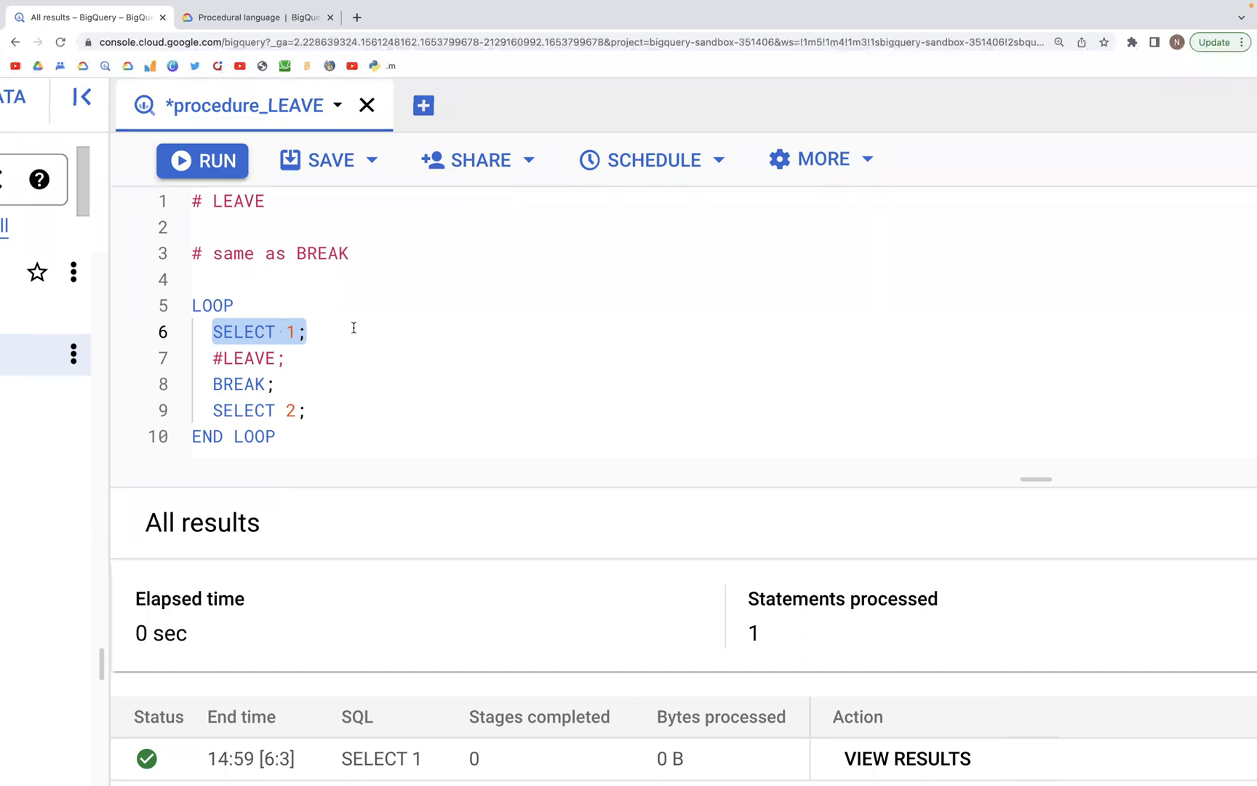
double_click(238, 384)
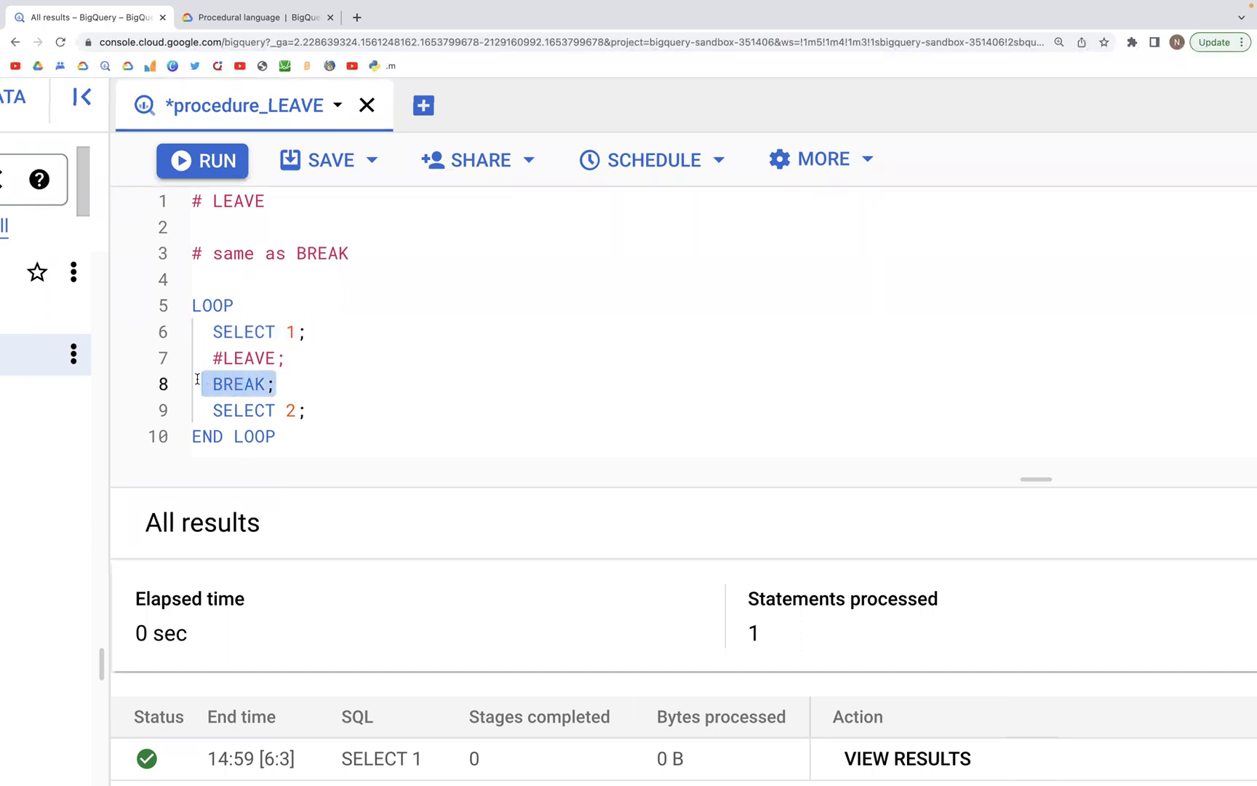